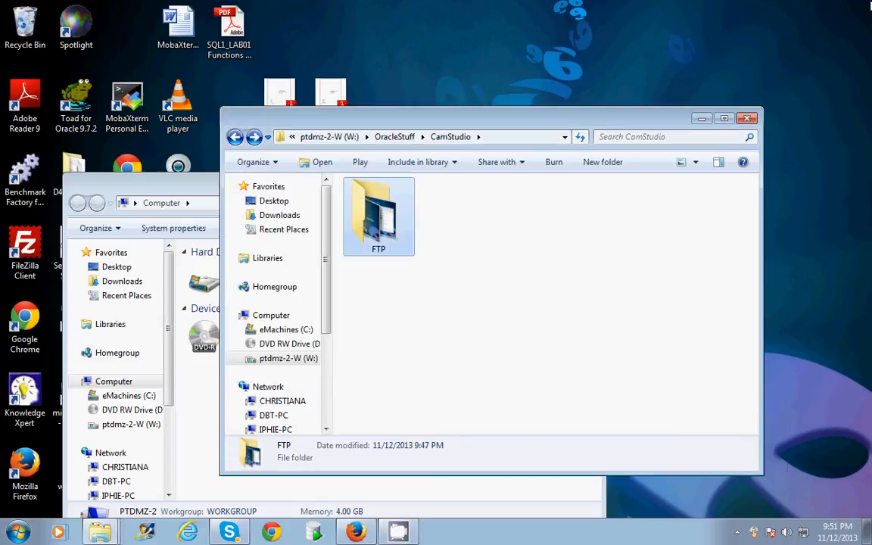
mouse_move(258, 160)
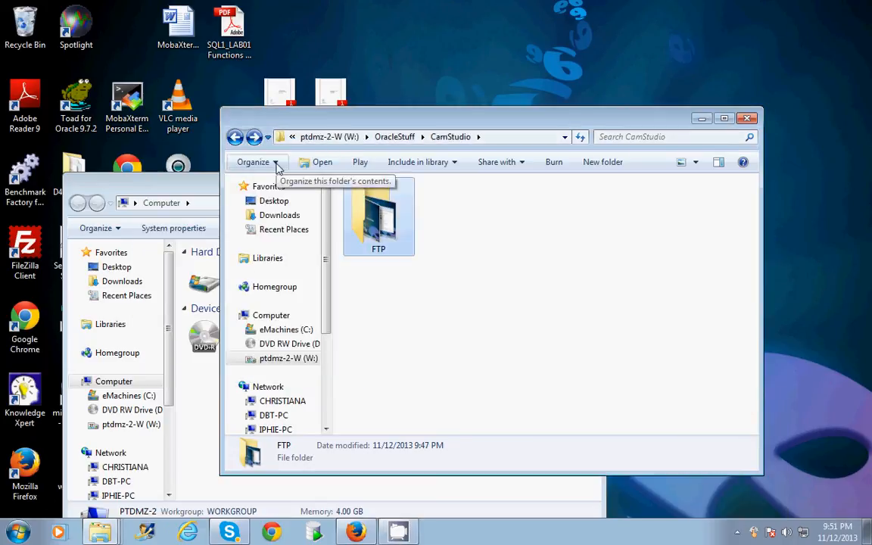
mouse_move(372, 249)
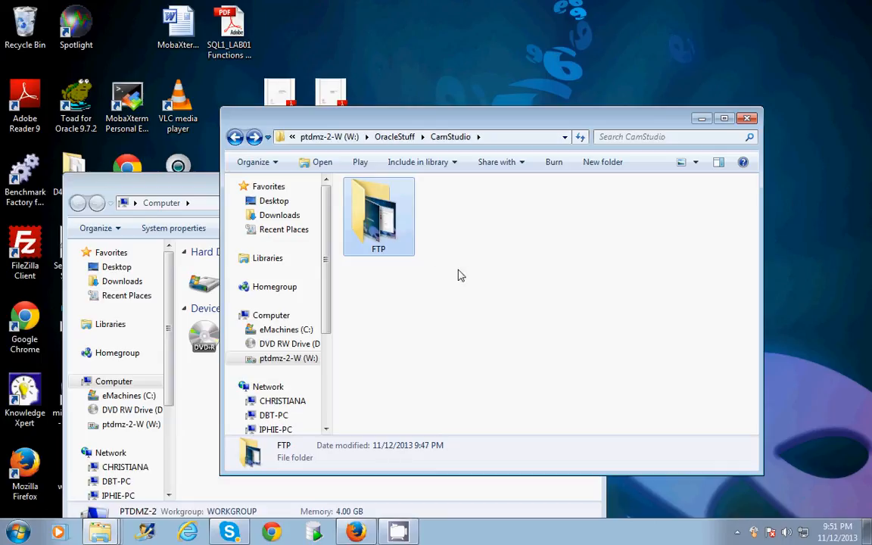
mouse_move(467, 273)
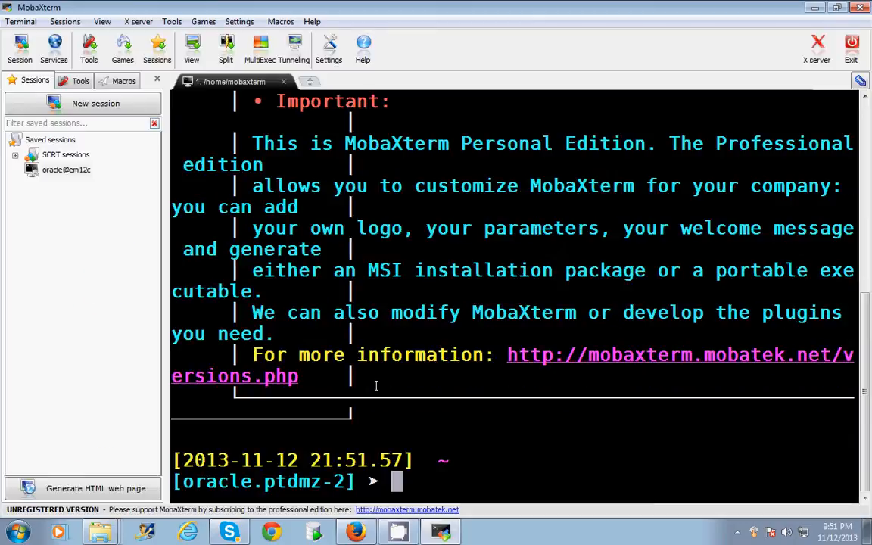
type("cl")
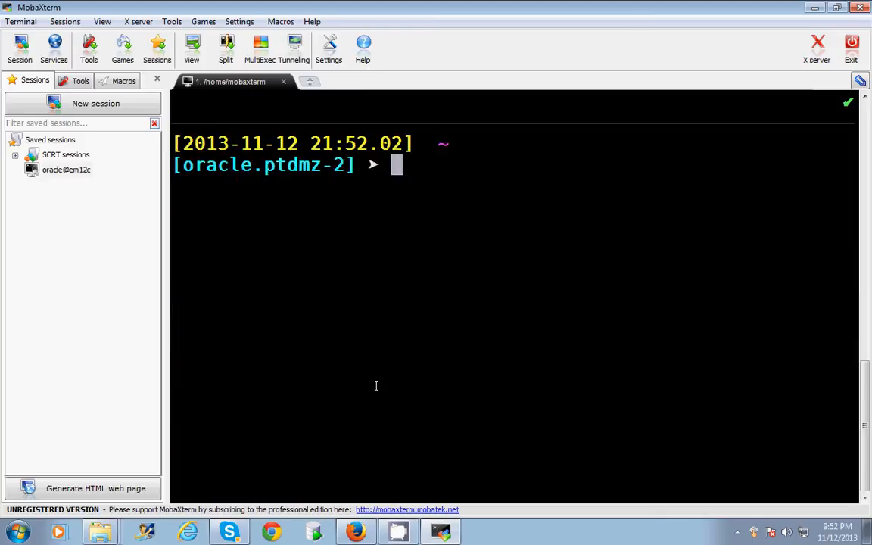
type("ssh or")
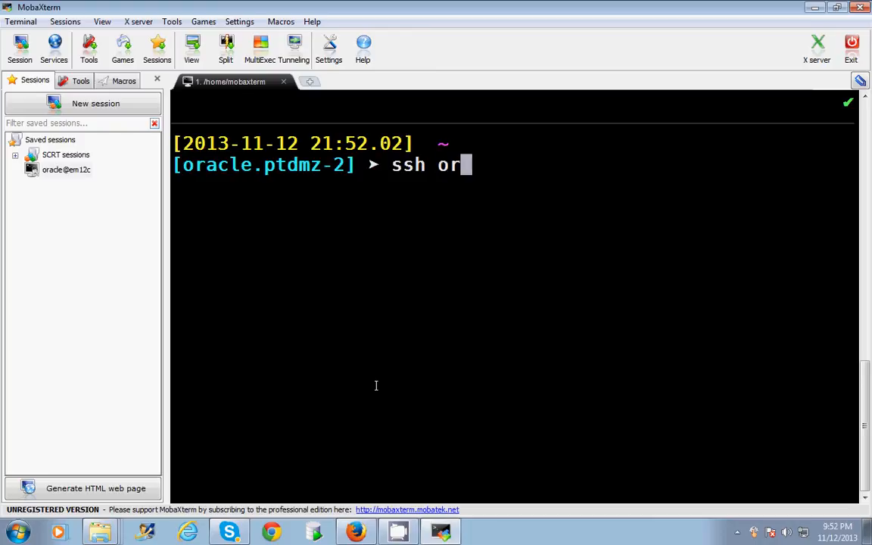
type("acle@")
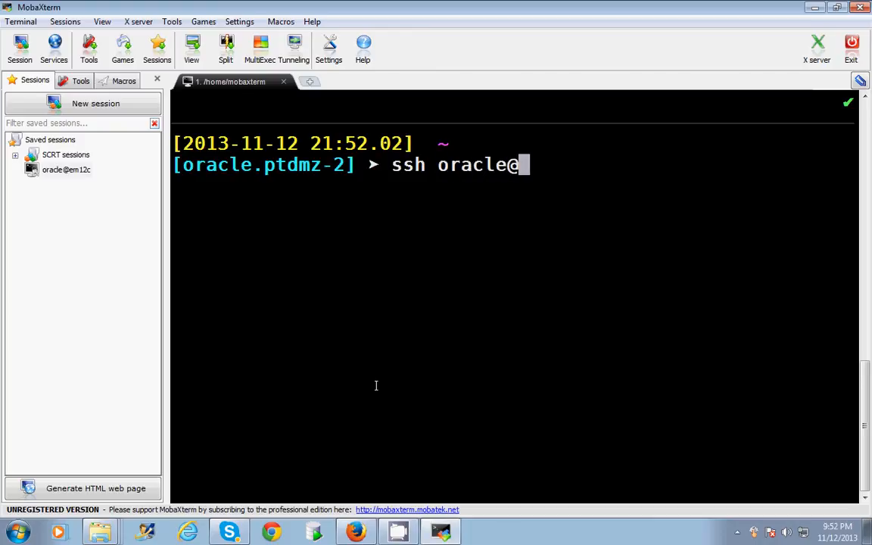
type("192.")
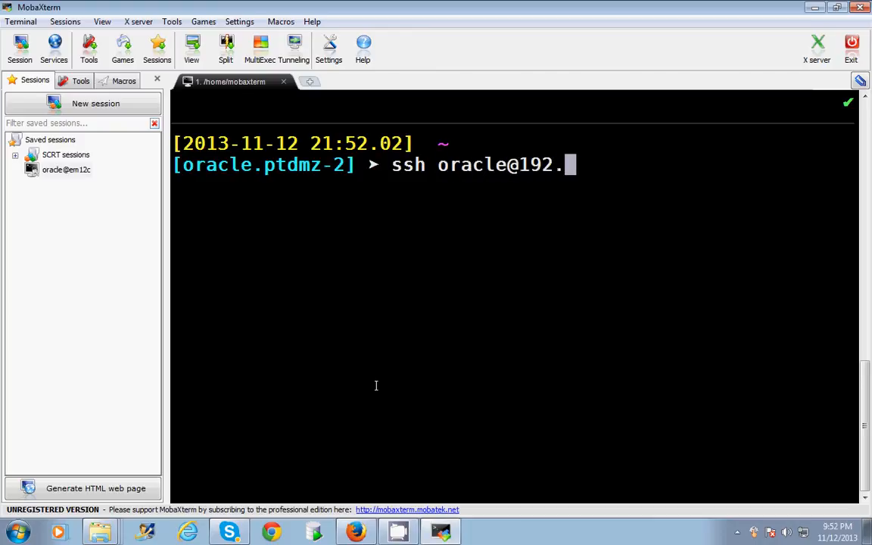
type("168.5")
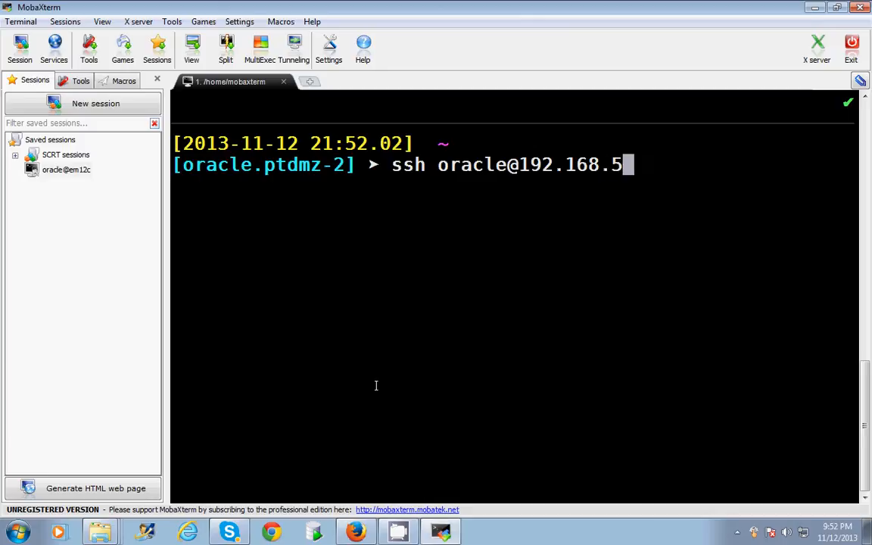
type("224")
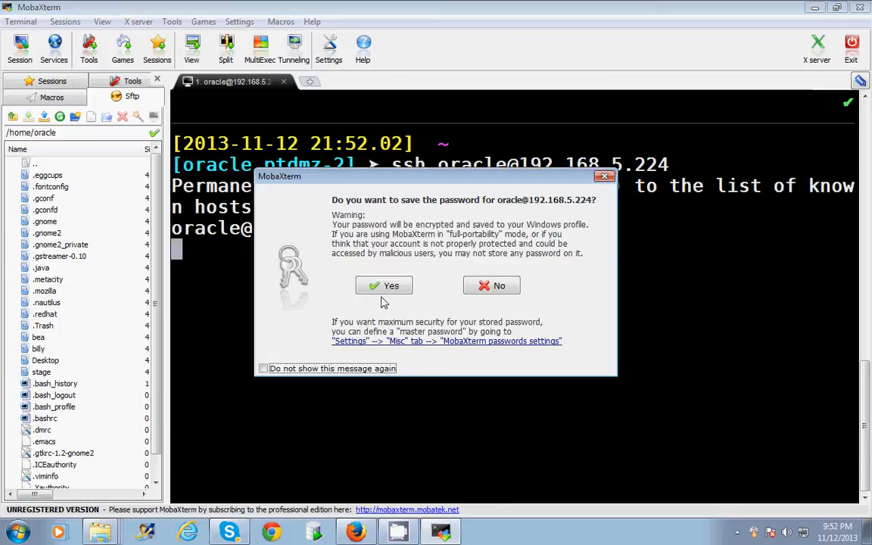
left_click(383, 285)
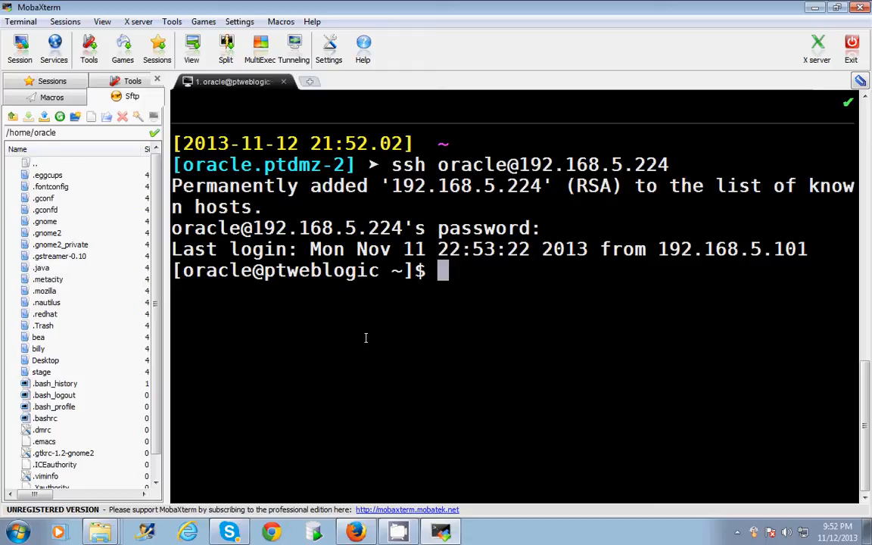
- Make the ptlearn directory with mkdir and move into it with cd pt*
type("mk")
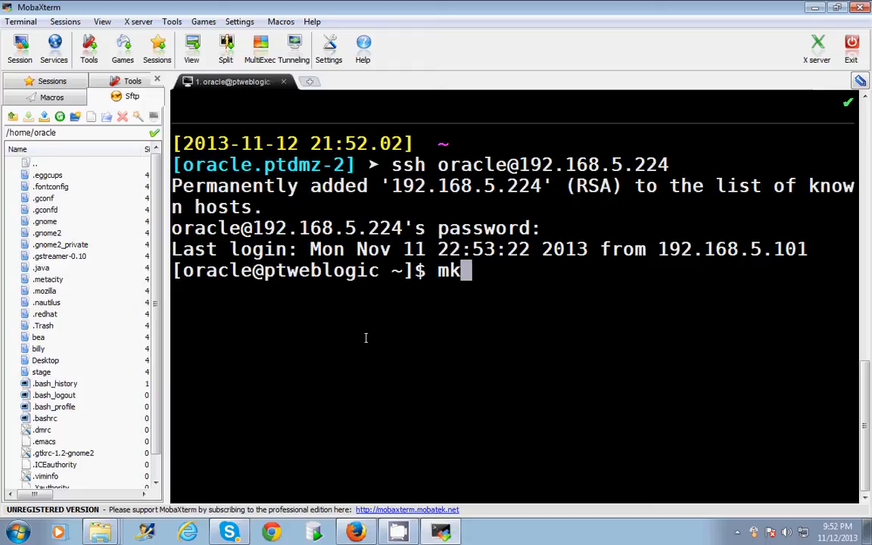
type("dir")
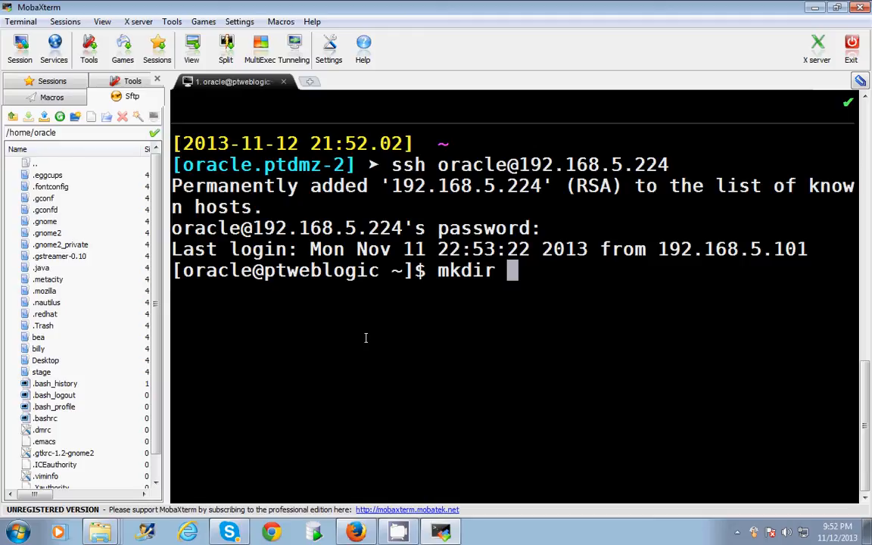
type("ptle")
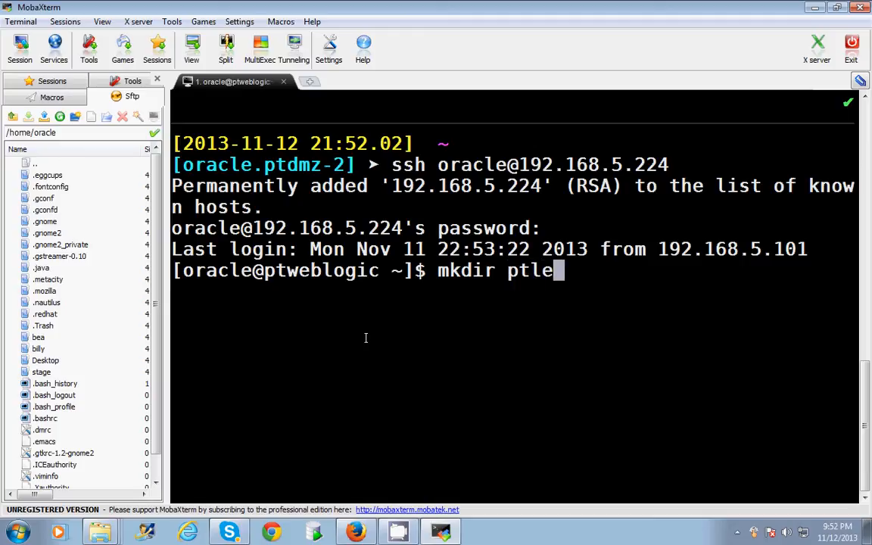
type("arn")
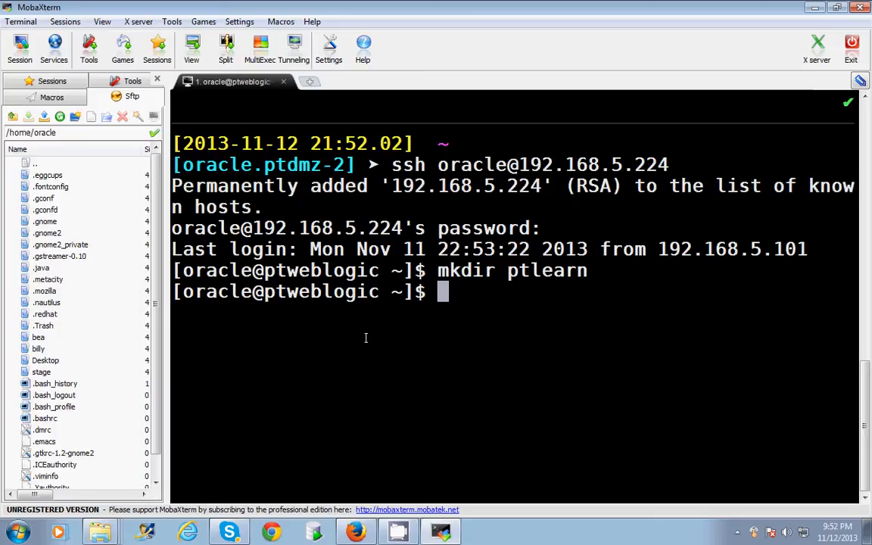
type("cd")
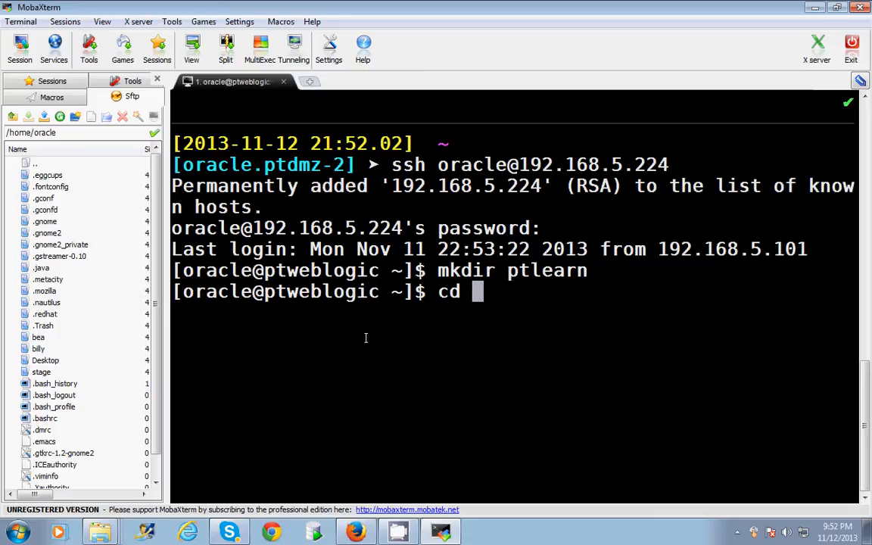
type("pt*")
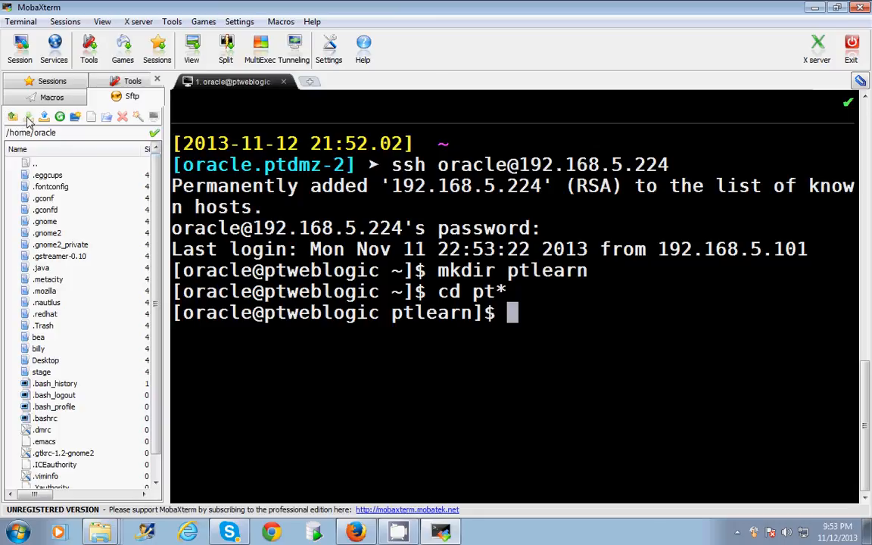
left_click(33, 131)
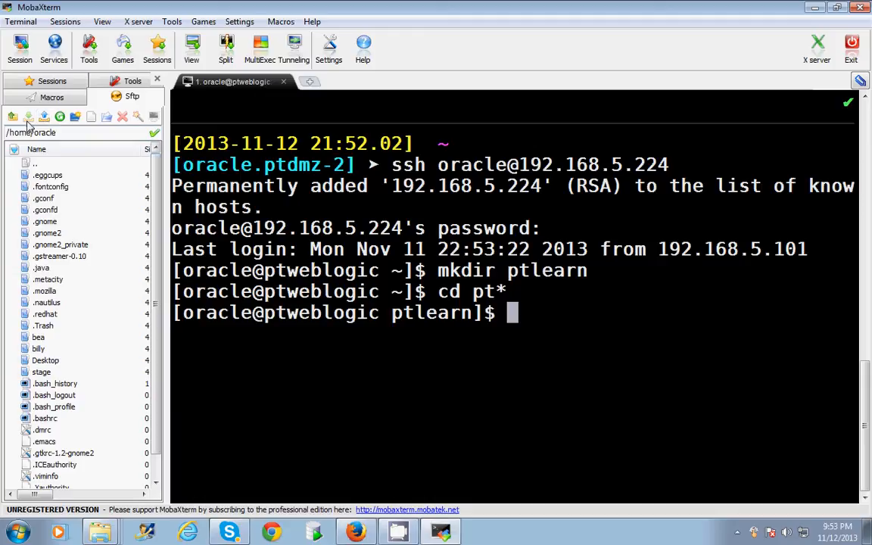
mouse_move(31, 121)
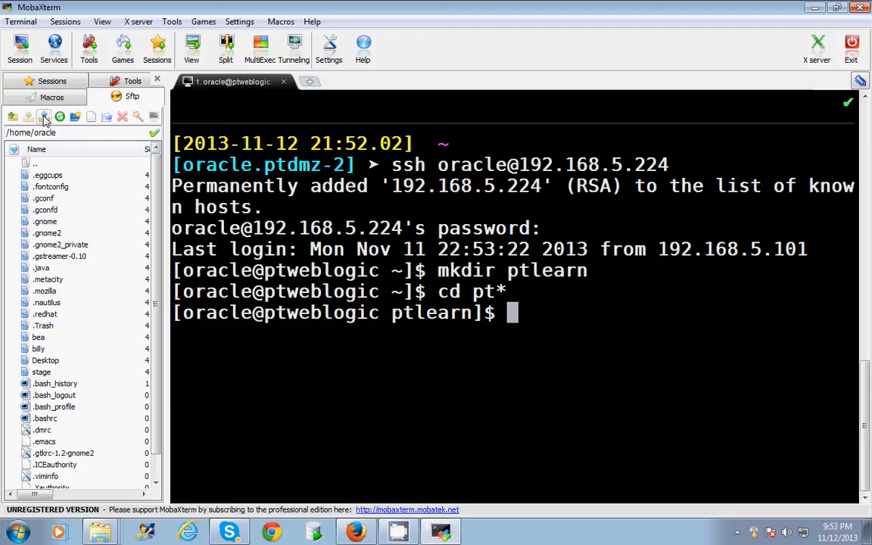
left_click(42, 115)
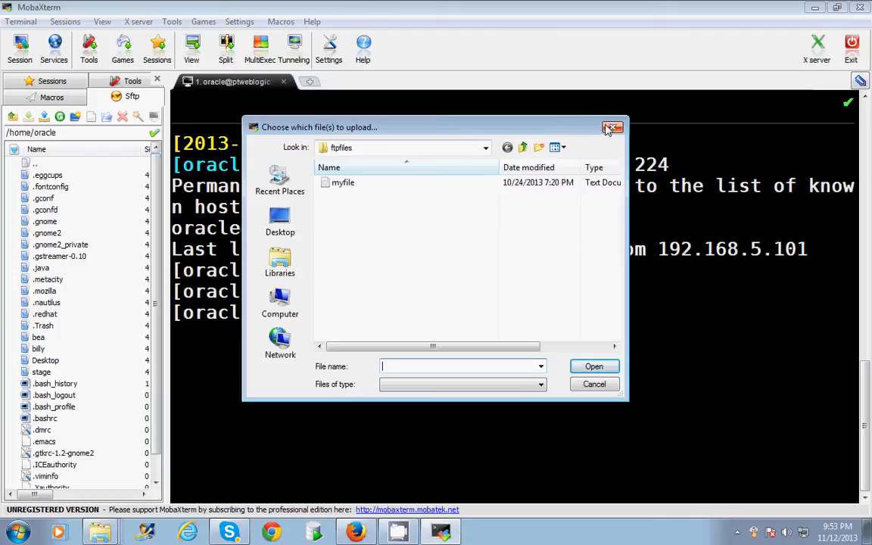
left_click(611, 127)
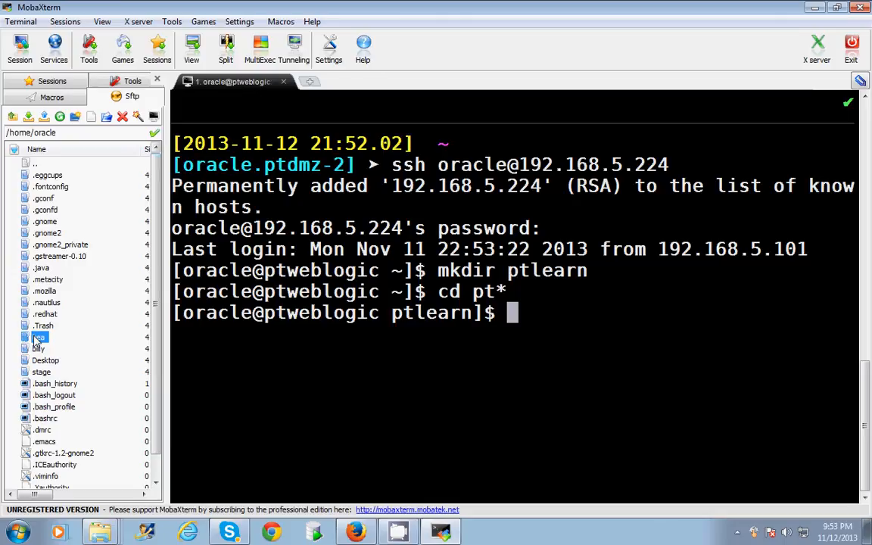
left_click(40, 337)
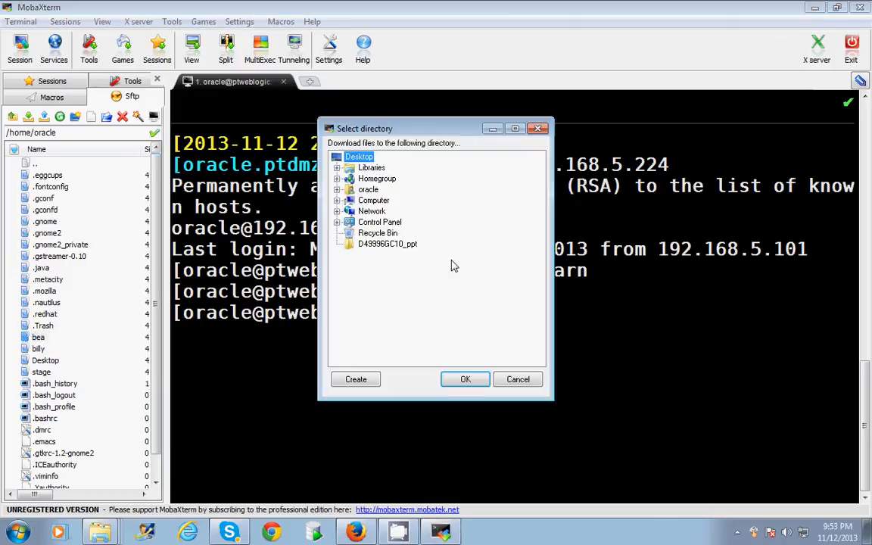
mouse_move(467, 256)
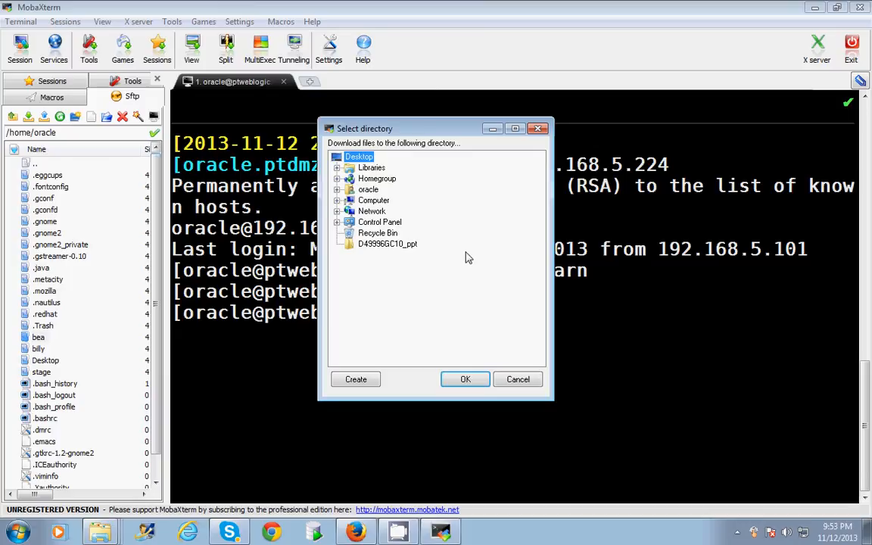
left_click(518, 379)
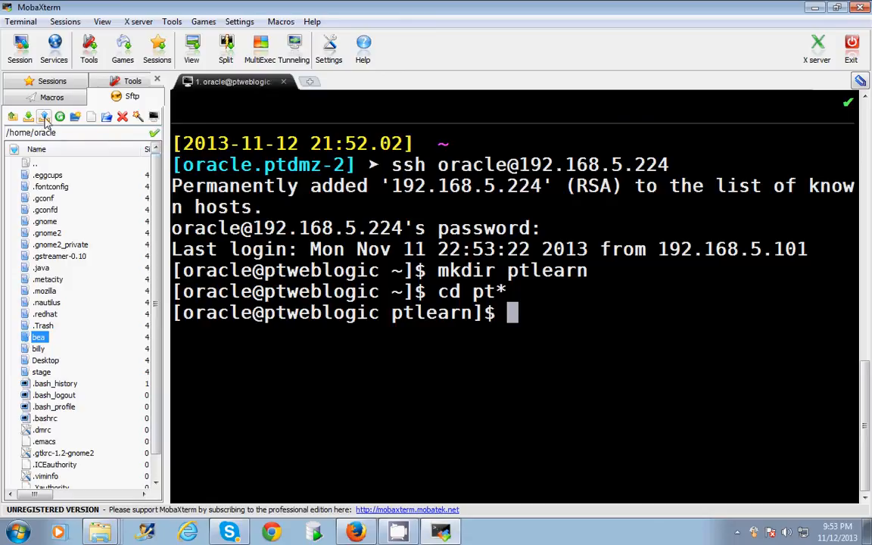
- Upload the FTP with Filezilla and FTP with SecureCRT videos from the FTP folder via SFTP
left_click(43, 117)
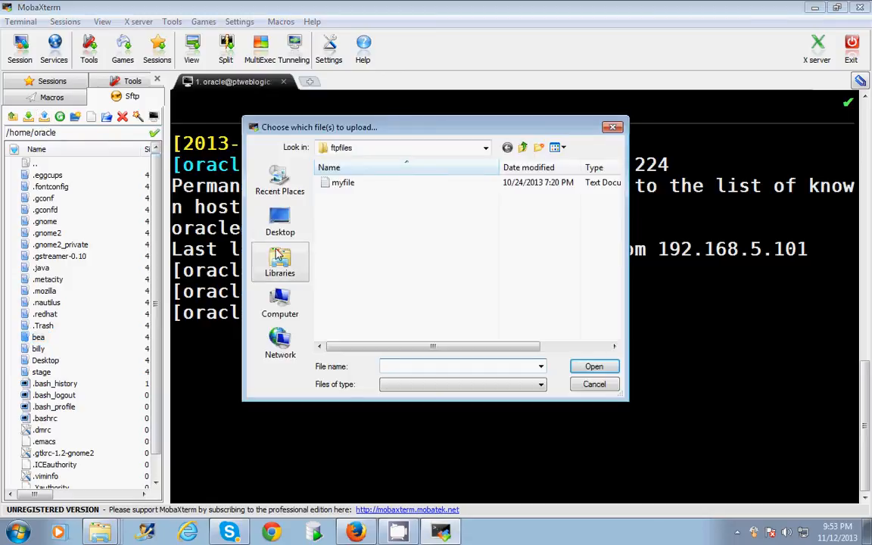
mouse_move(325, 527)
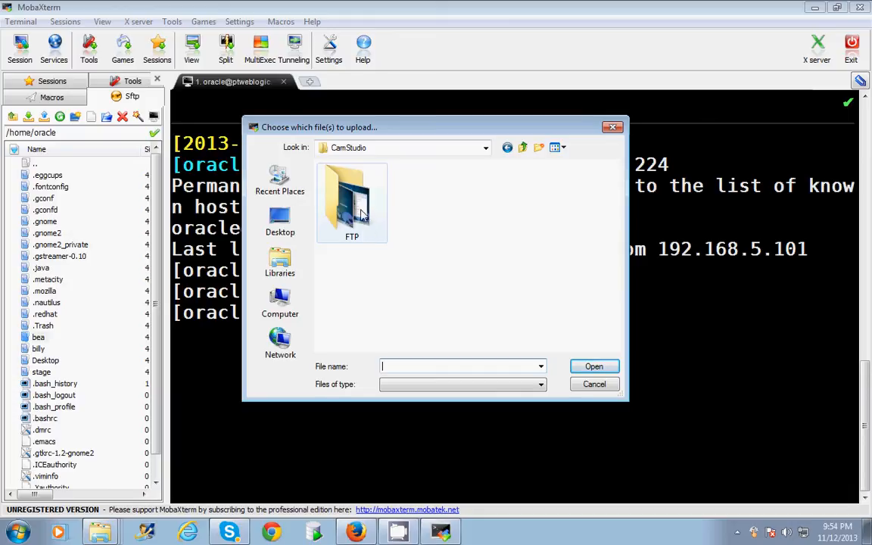
double_click(351, 197)
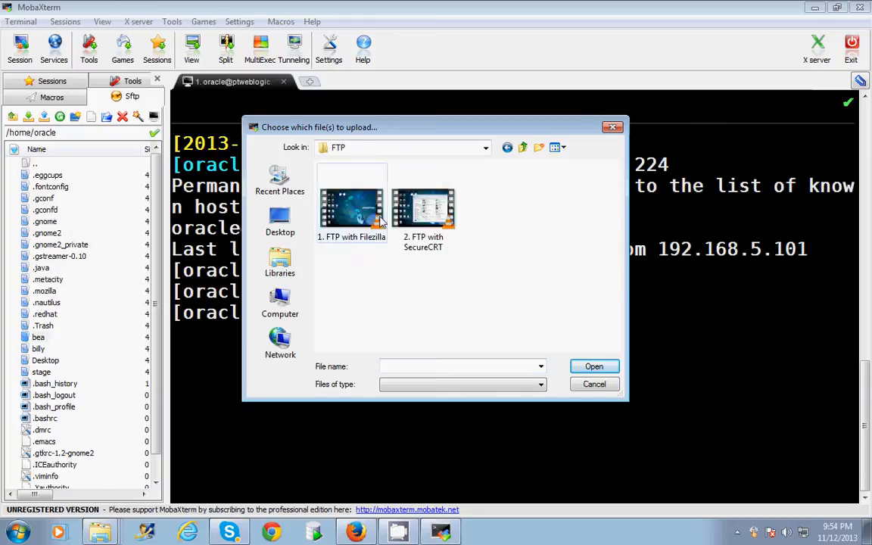
mouse_move(360, 224)
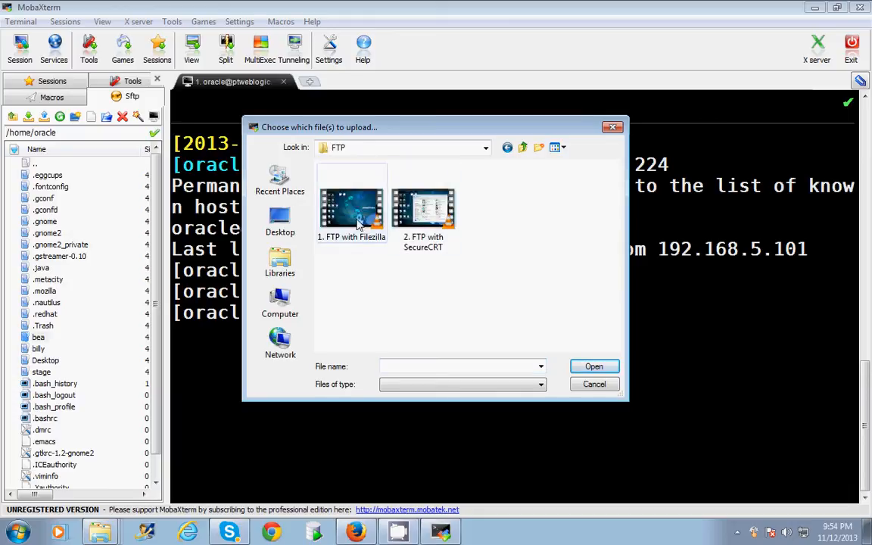
left_click(352, 204)
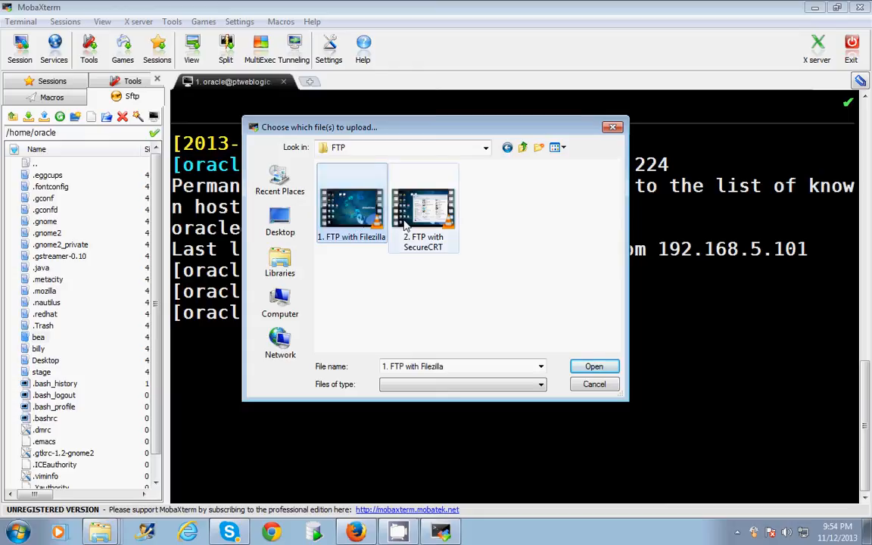
left_click(424, 209)
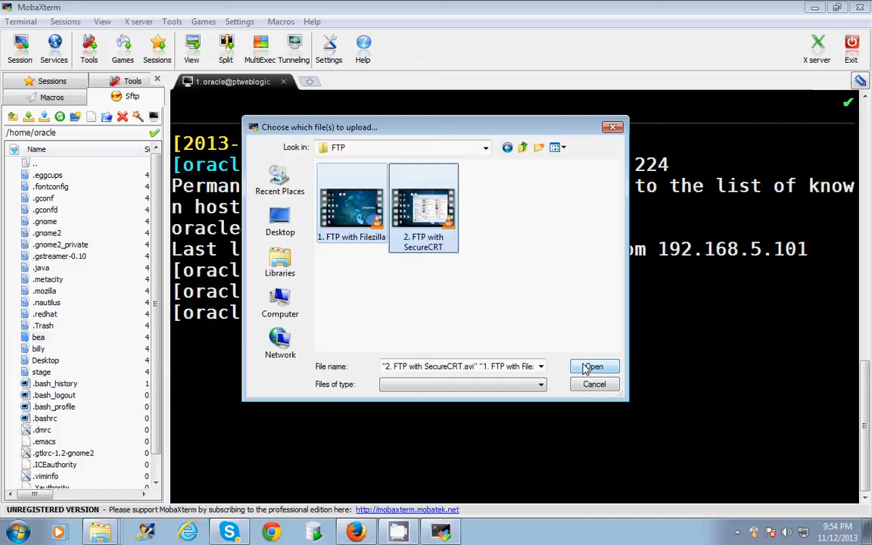
left_click(593, 367)
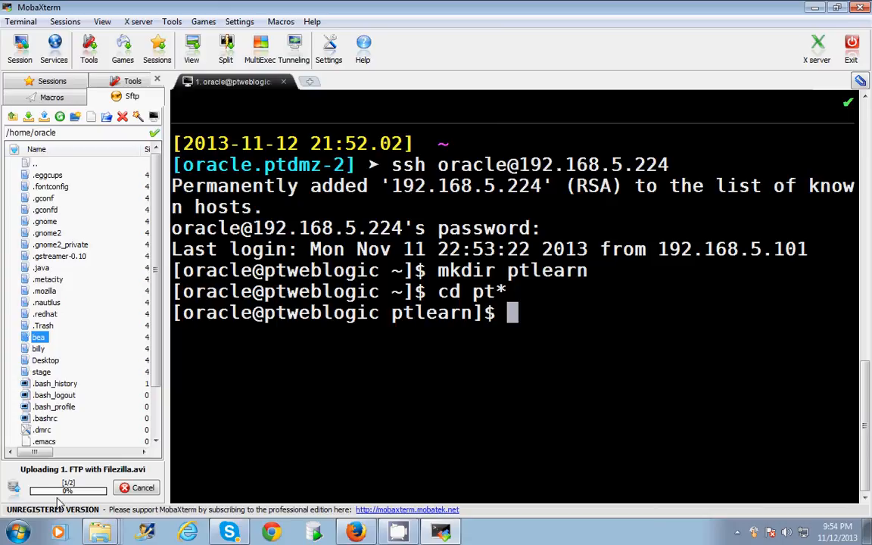
mouse_move(103, 483)
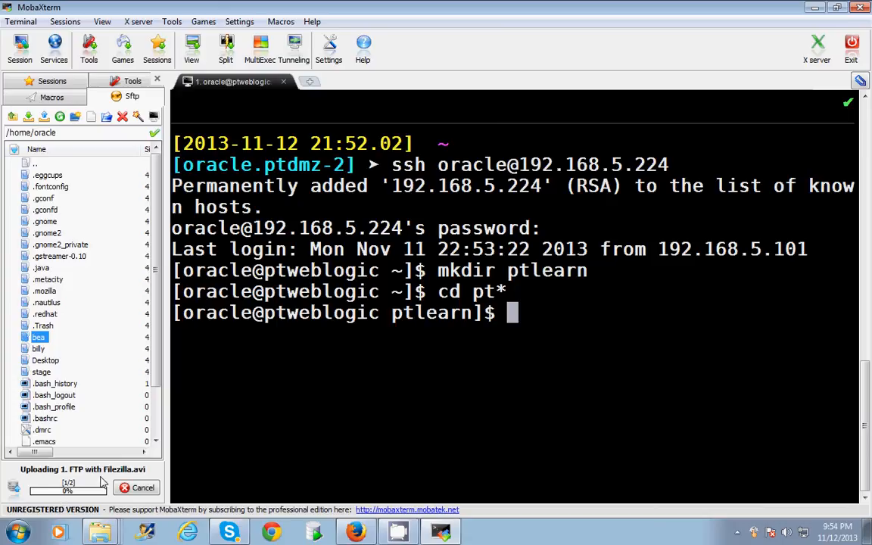
mouse_move(109, 454)
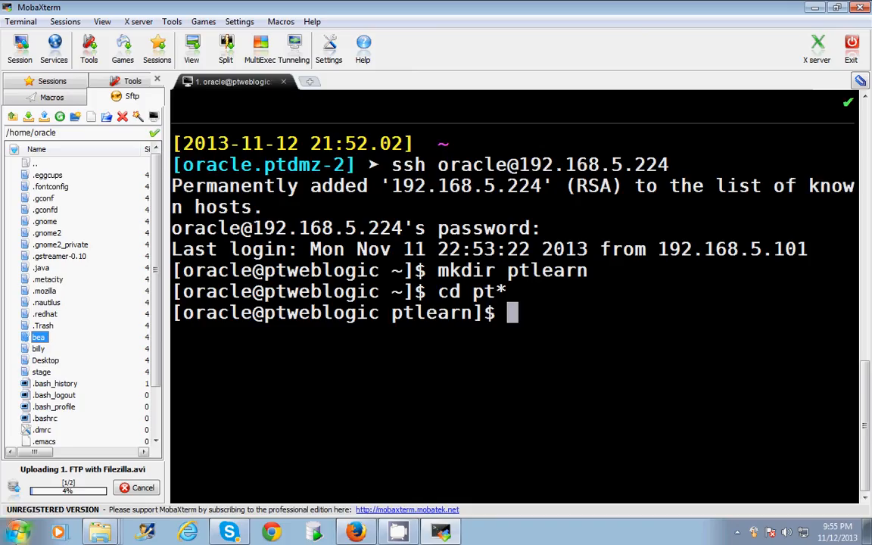
mouse_move(206, 454)
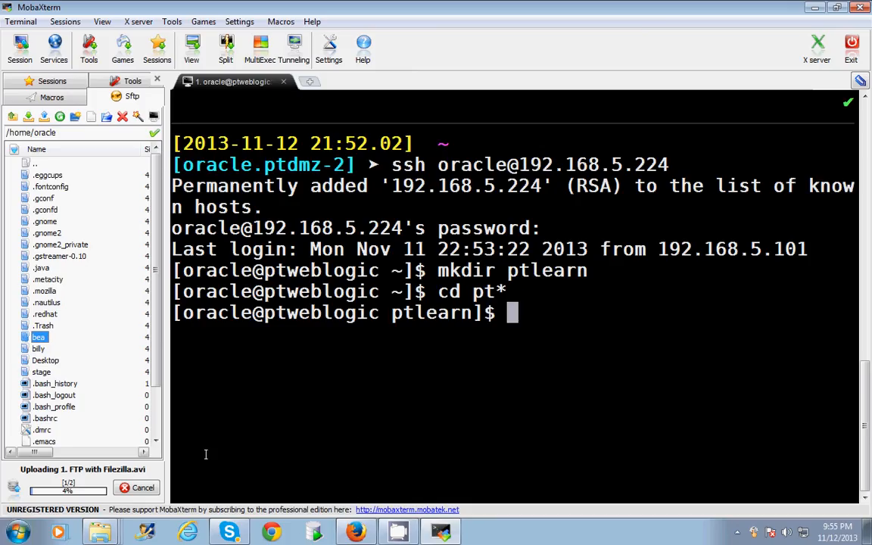
- Begin typing a new command at the ptlearn prompt while the Filezilla video uploads
type("l")
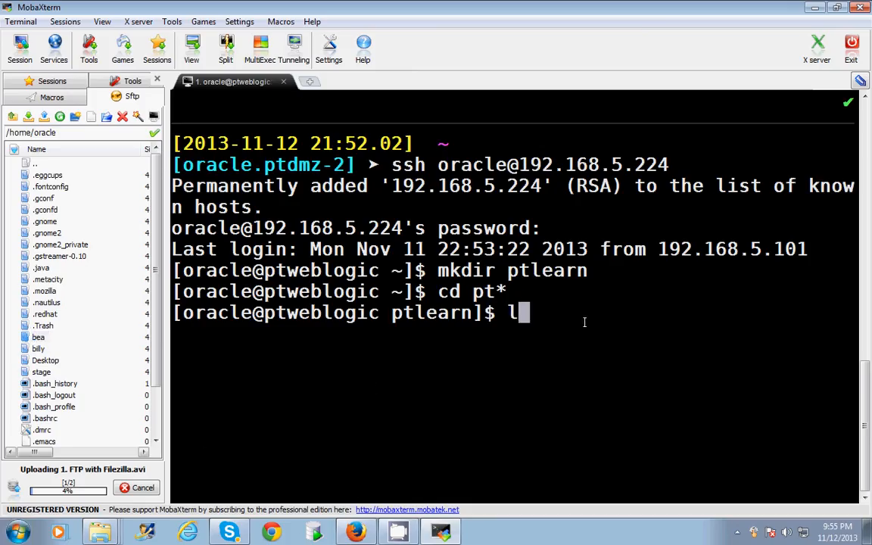